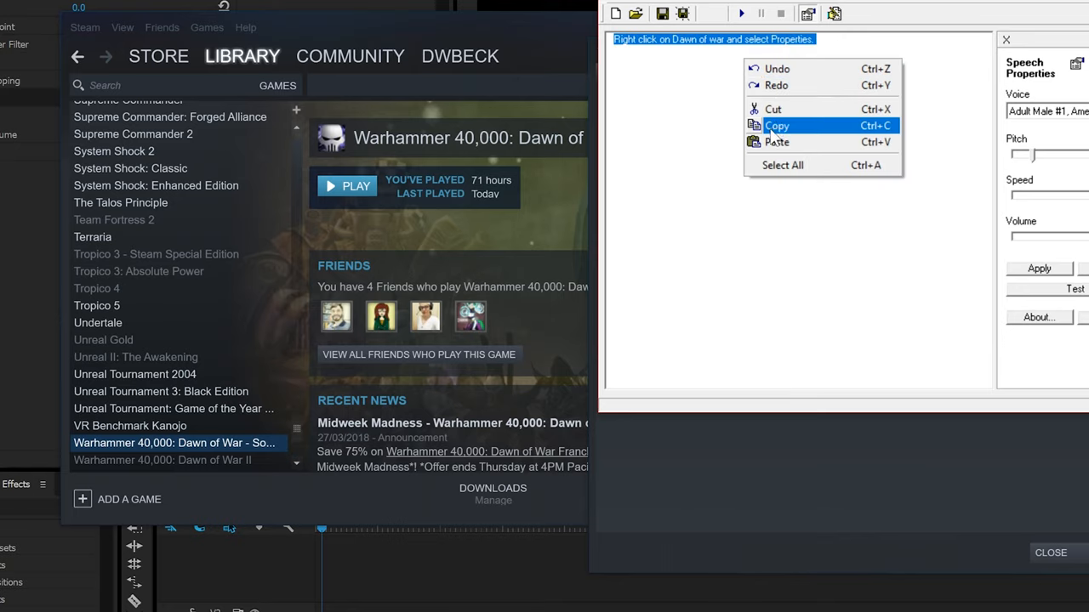
Step: Open spdx9_config.txt from the Soulstorm Drivers folder in Notepad
{"action": "left_click", "coordinate": [776, 125]}
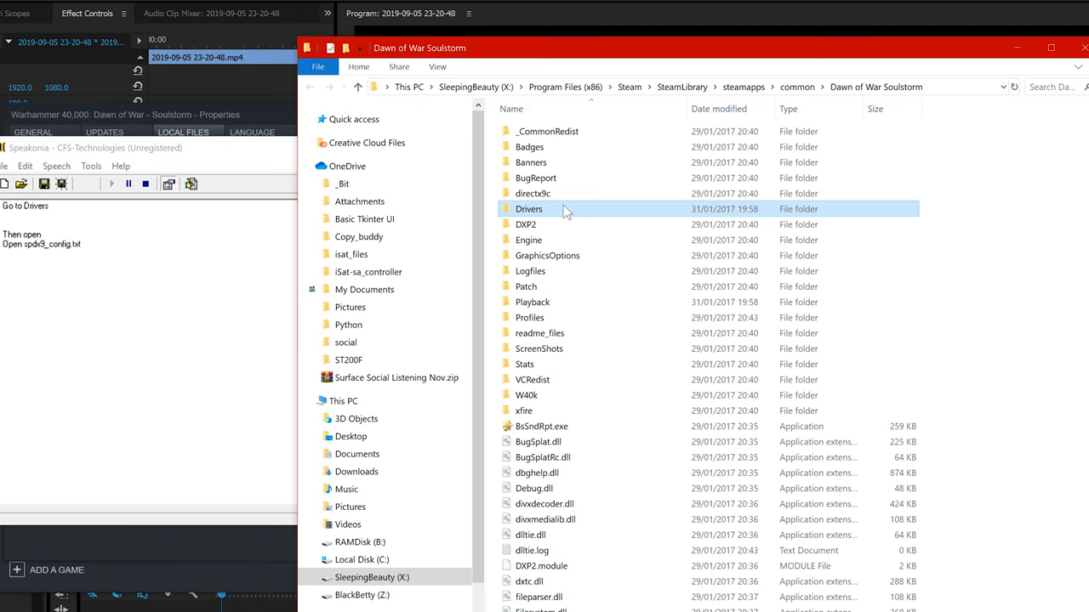
{"action": "double_click", "coordinate": [529, 208]}
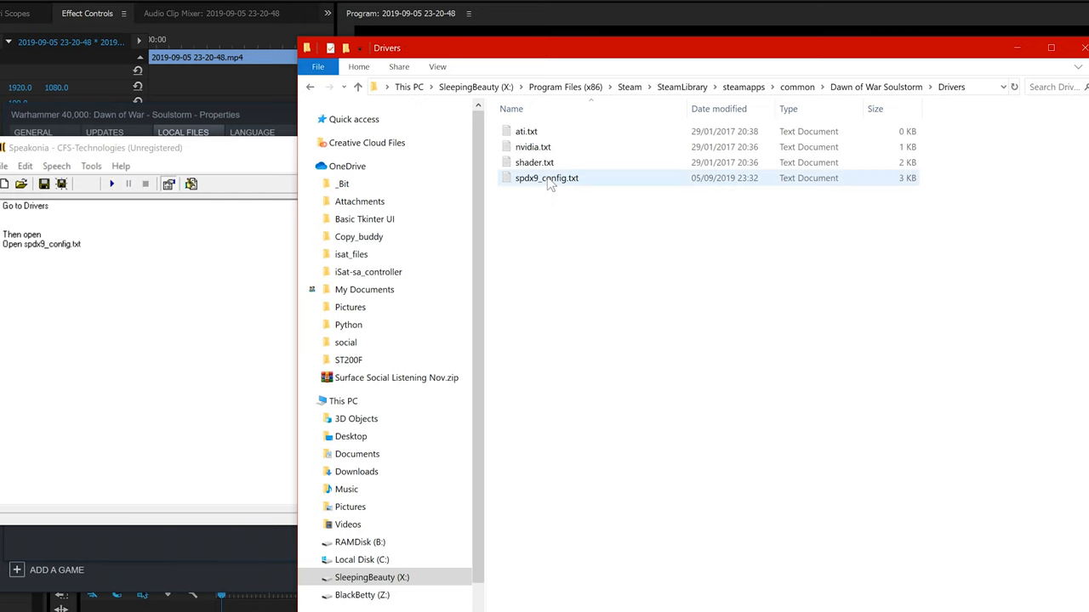
{"action": "double_click", "coordinate": [539, 177]}
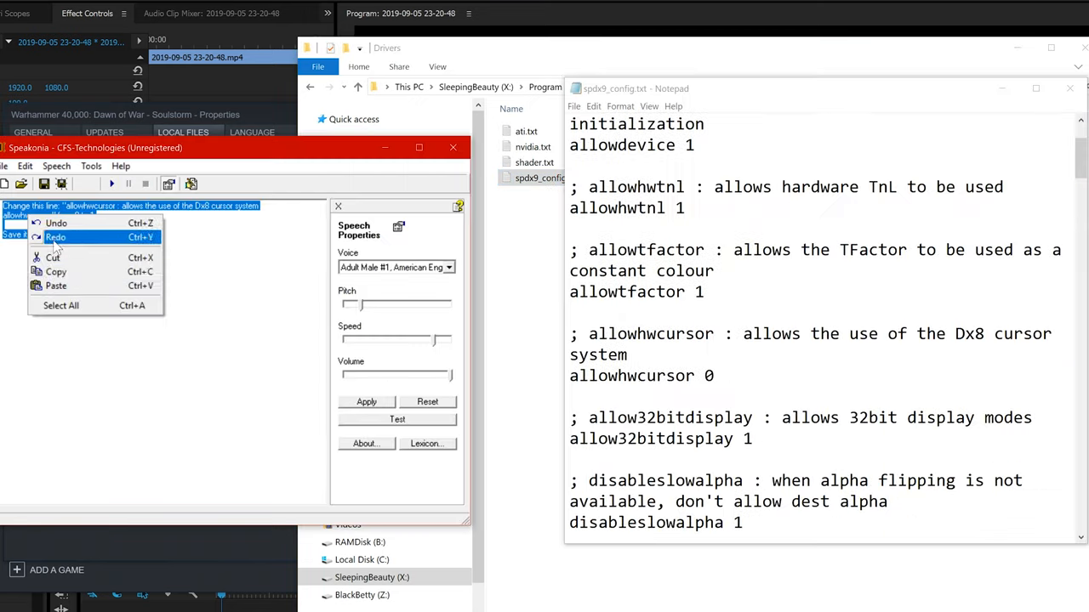
Step: Change allowhwcursor from 0 to 1 and save spdx9_config.txt
{"action": "left_click", "coordinate": [110, 184]}
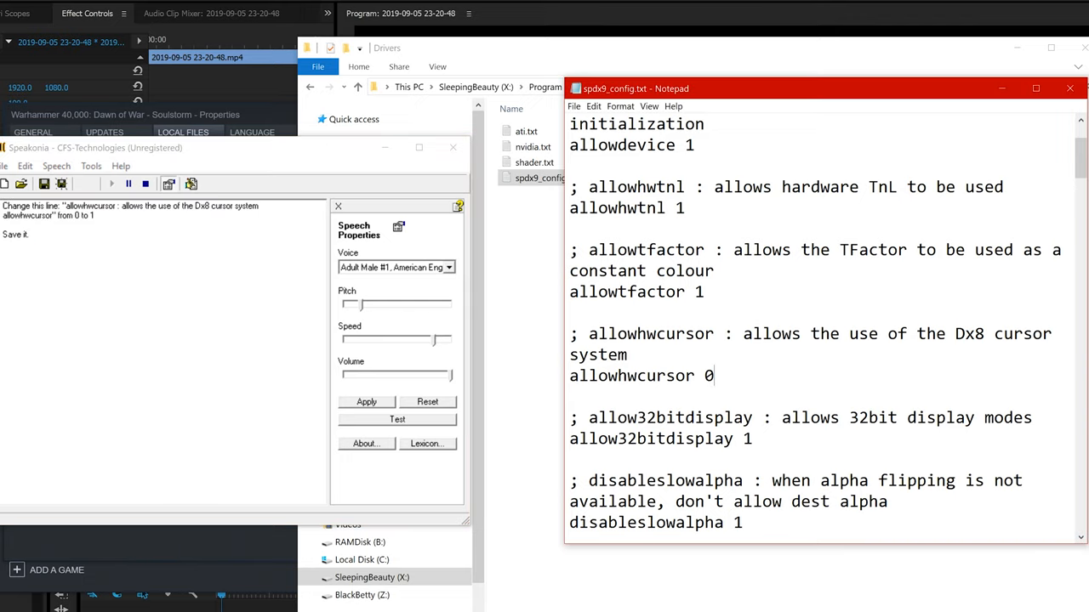
{"action": "type", "text": "1"}
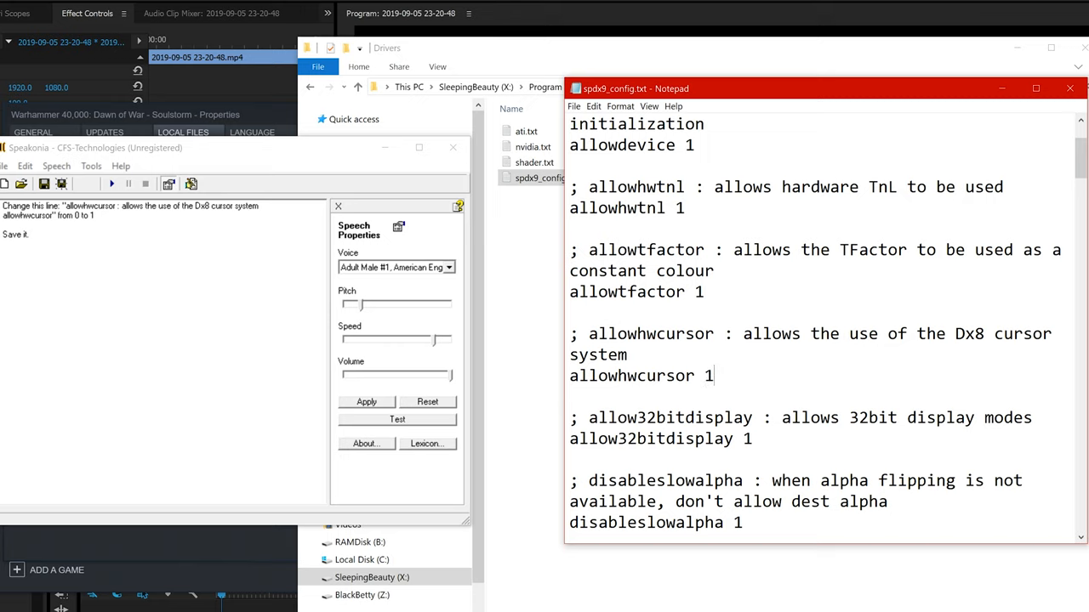
{"action": "left_click", "coordinate": [574, 107]}
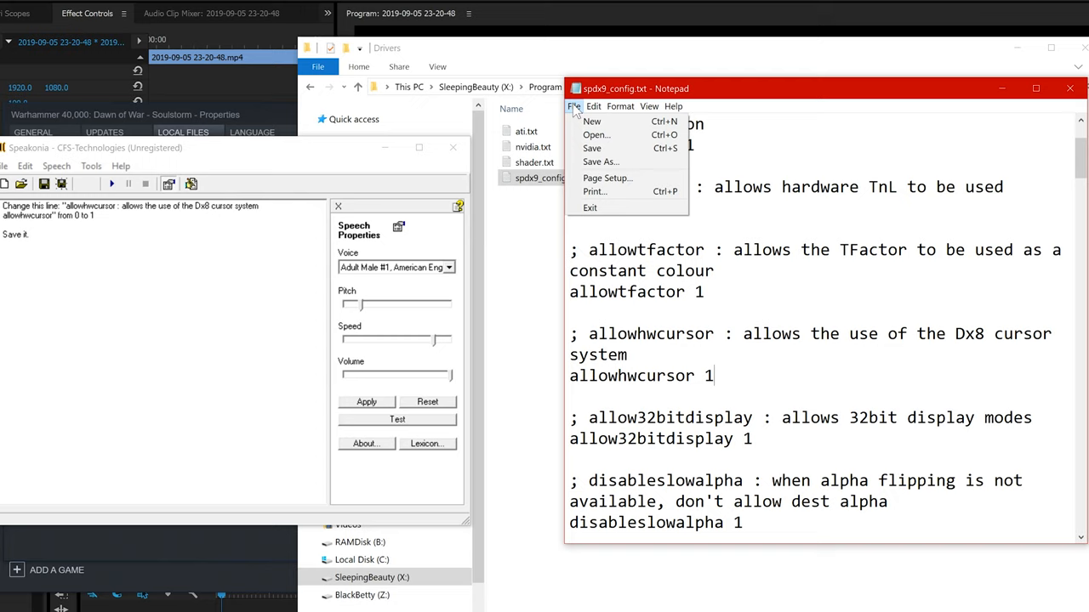
{"action": "left_click", "coordinate": [574, 106]}
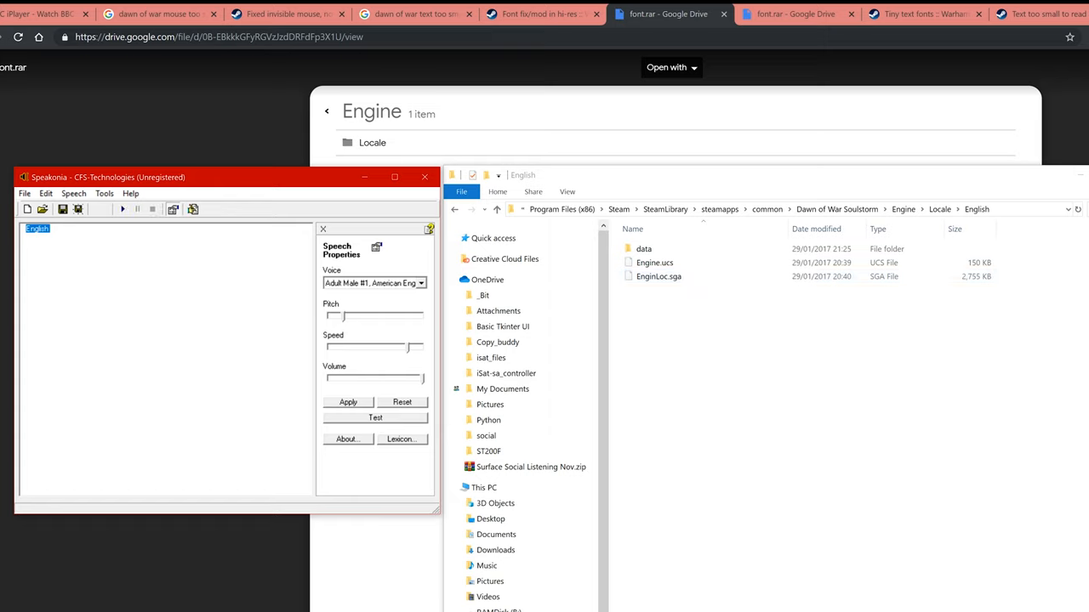
Step: Go into Engine\Locale\English\data, reach the font folder, and right-click albertus extra bold12.fnt
{"action": "type", "text": "Data"}
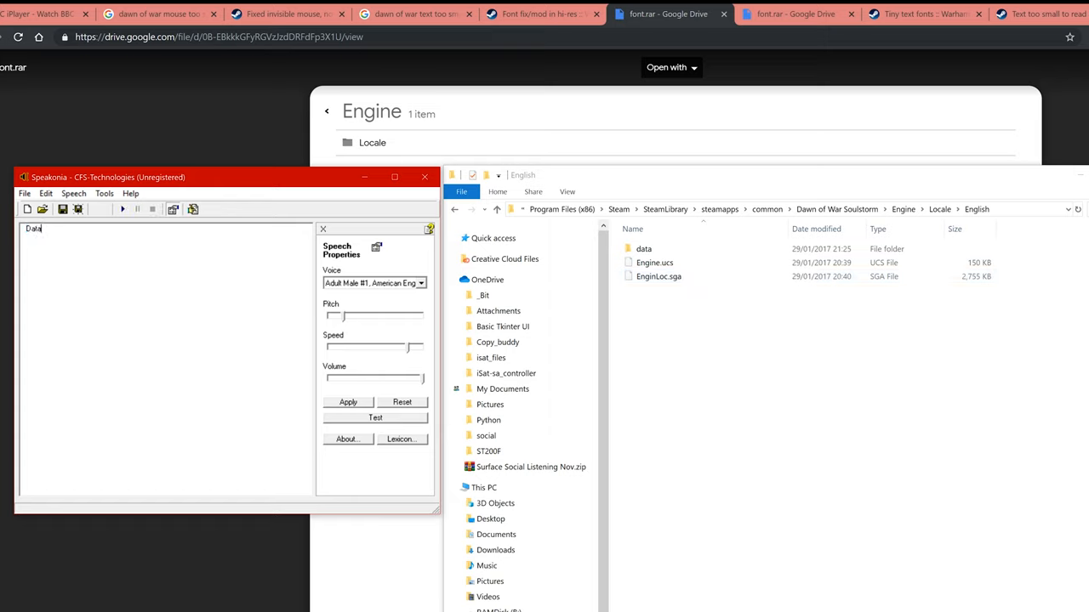
{"action": "left_click", "coordinate": [122, 209]}
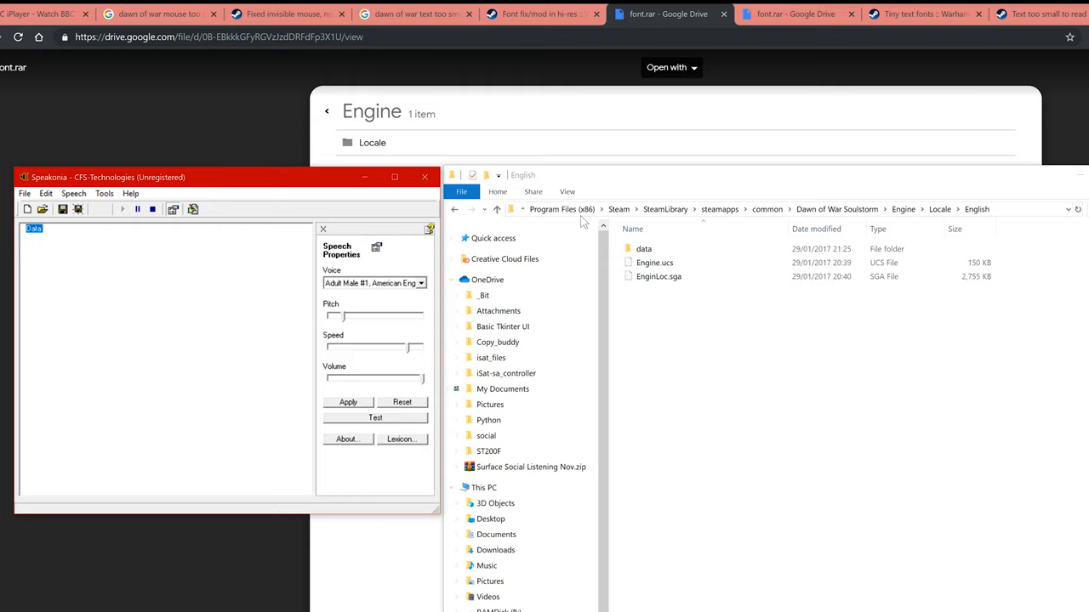
{"action": "double_click", "coordinate": [644, 248]}
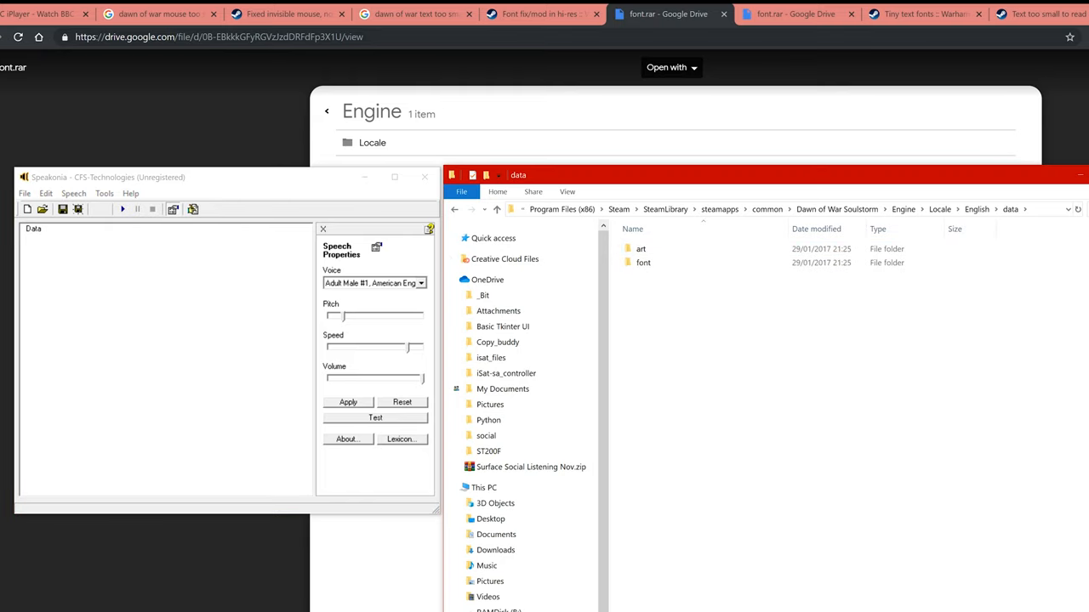
{"action": "type", "text": "Font"}
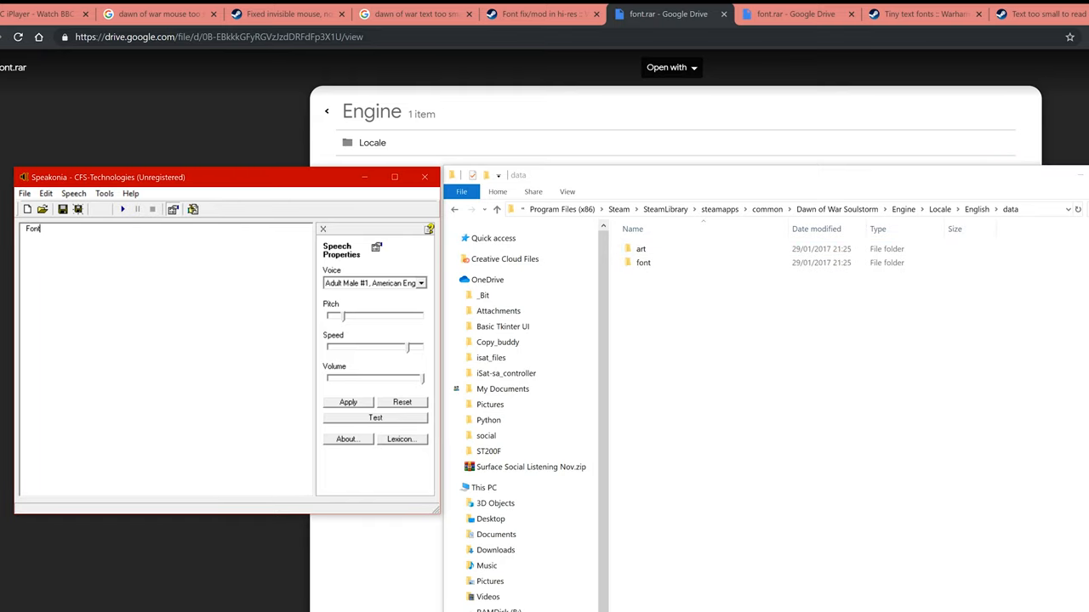
{"action": "right_click", "coordinate": [489, 279]}
{"action": "type", "text": "Change to NotePad"}
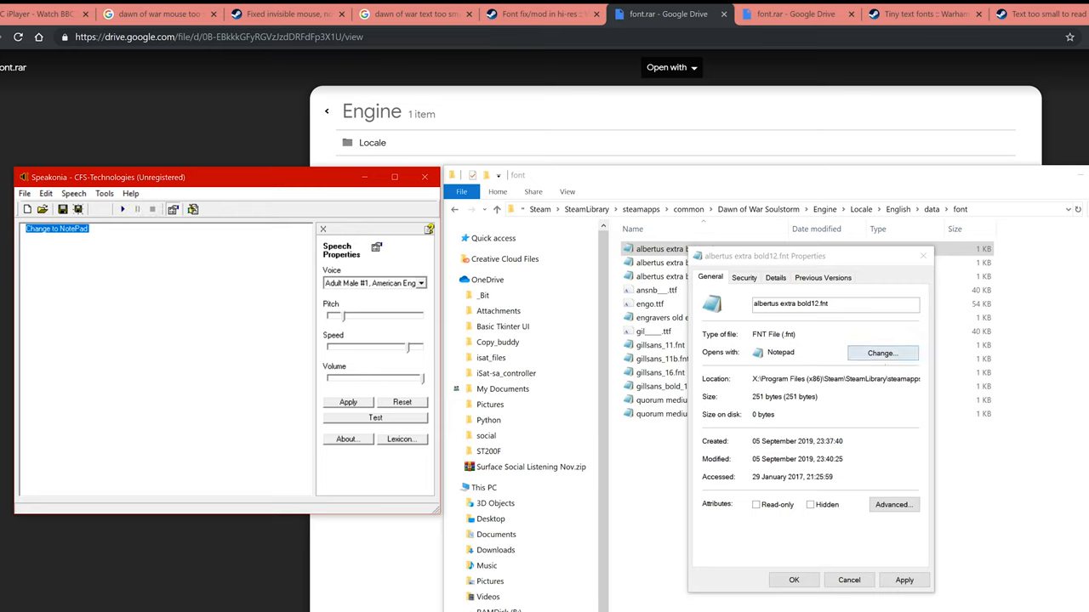
Step: Set Notepad as the default app for .fnt files
{"action": "left_click", "coordinate": [882, 352]}
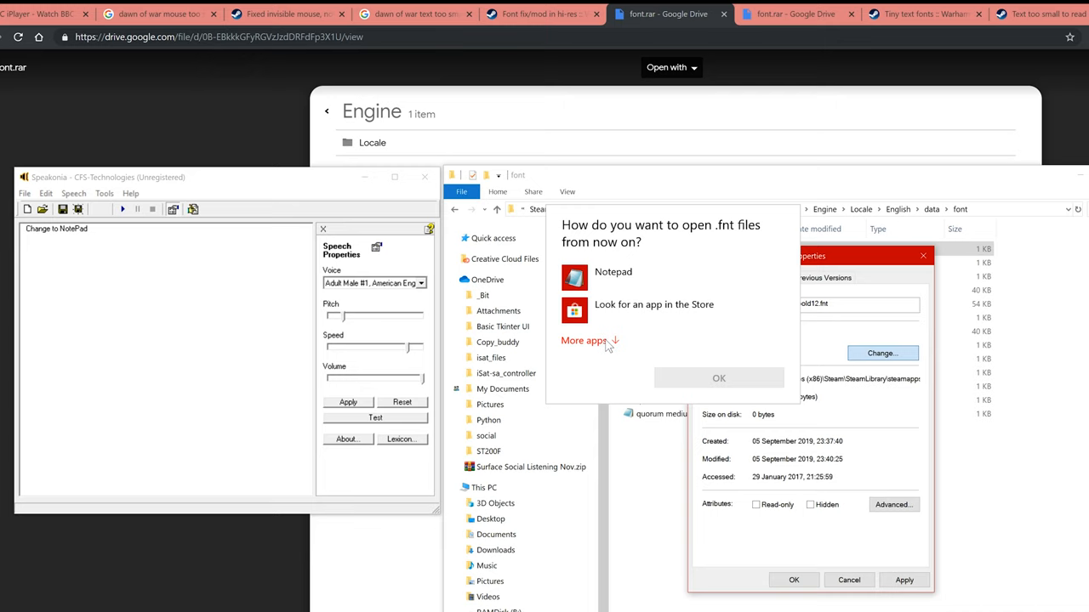
{"action": "left_click", "coordinate": [583, 341]}
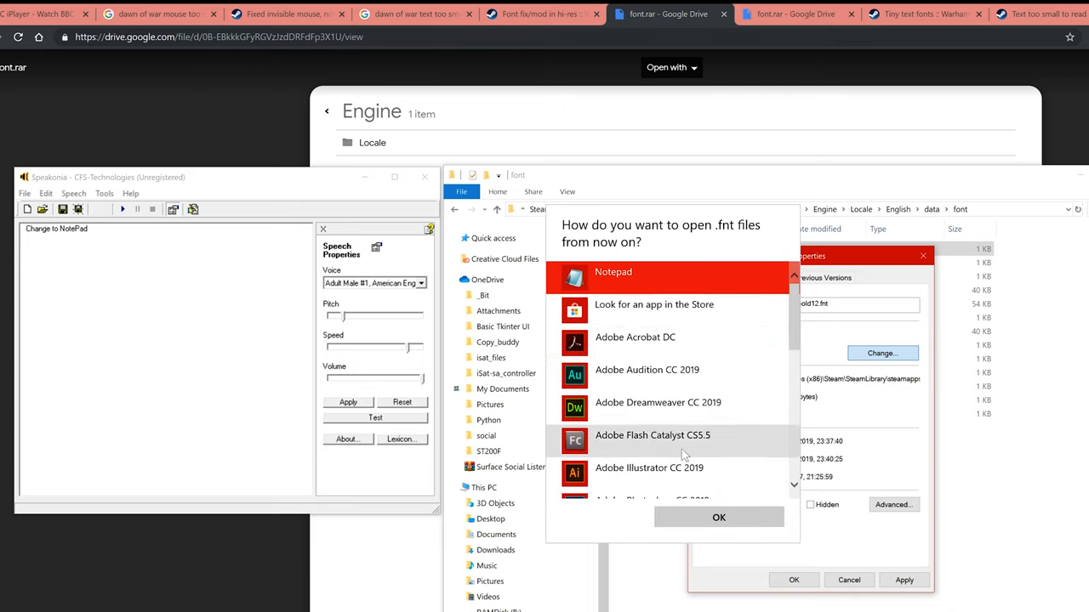
{"action": "scroll", "scroll_direction": "down", "scroll_amount": 3}
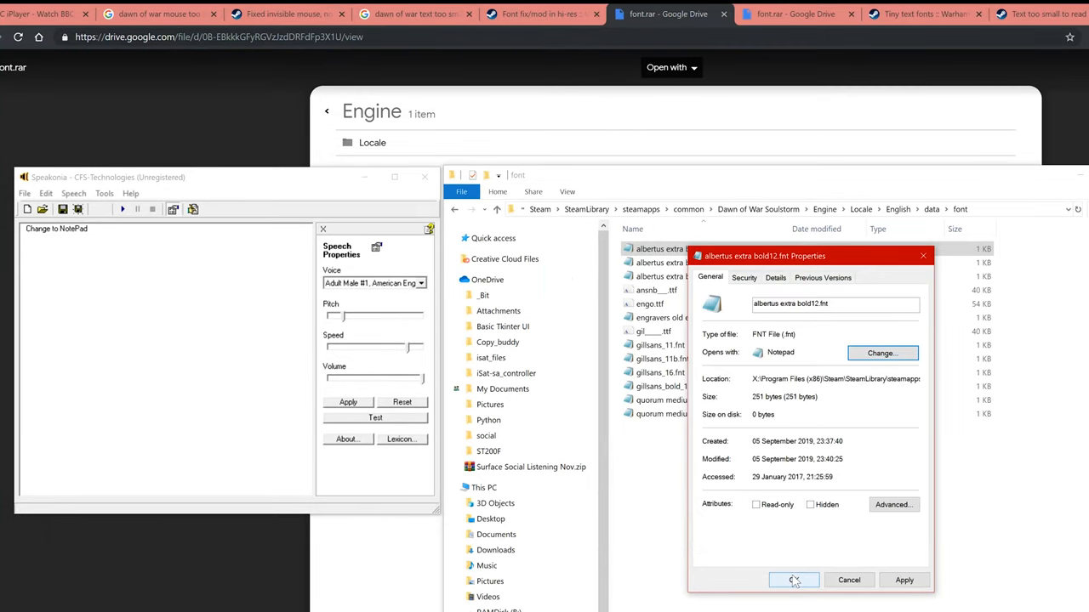
{"action": "left_click", "coordinate": [792, 580]}
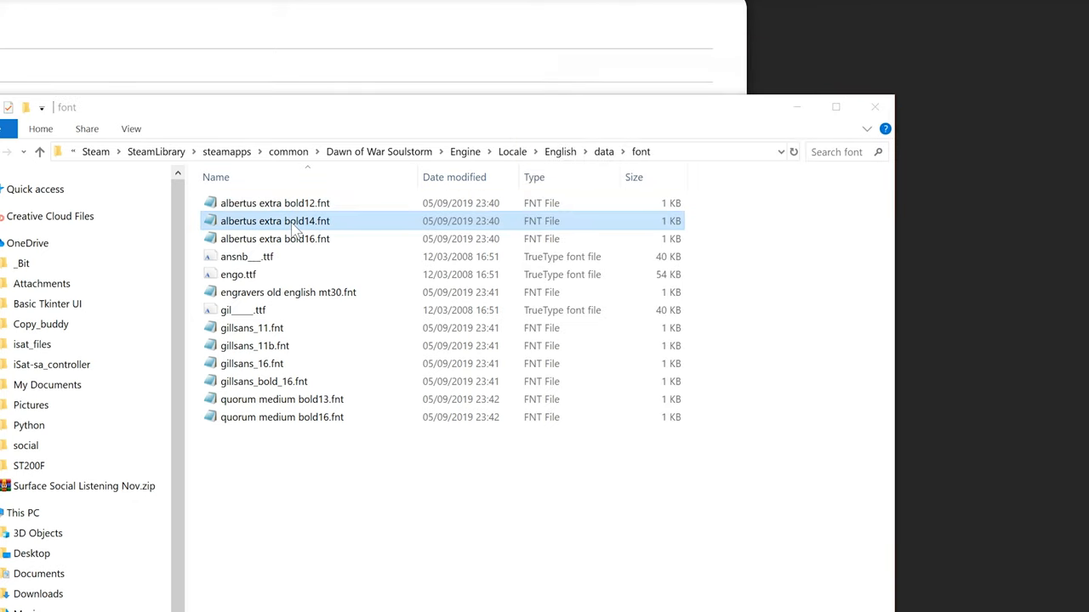
Step: Enlarge font sizes in engravers old english mt30.fnt (all 70), gillsans_11.fnt and gillsans_16.fnt
{"action": "double_click", "coordinate": [273, 220]}
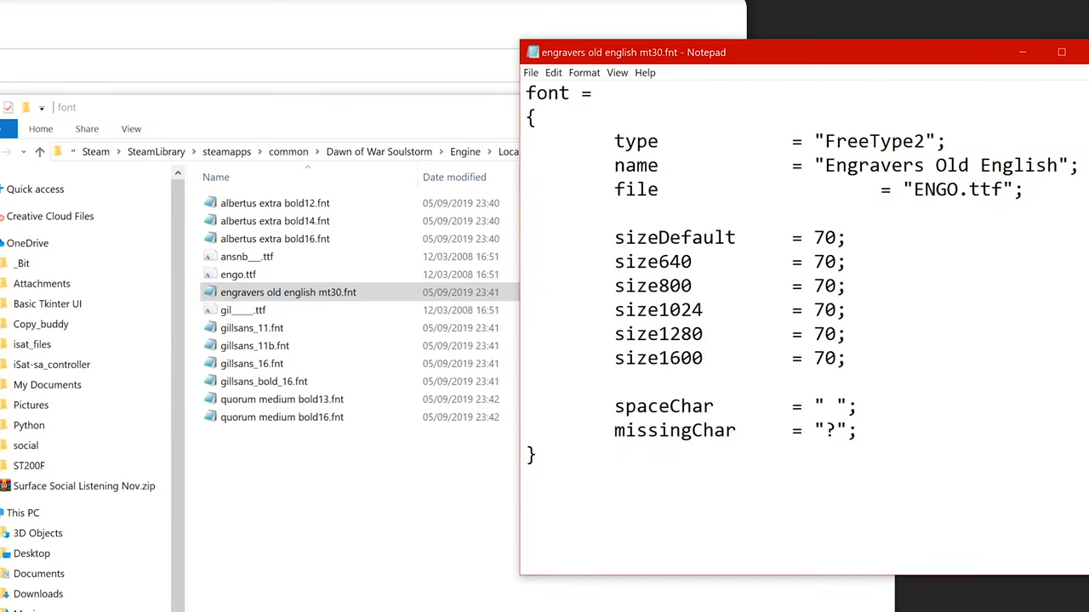
{"action": "left_click", "coordinate": [251, 327]}
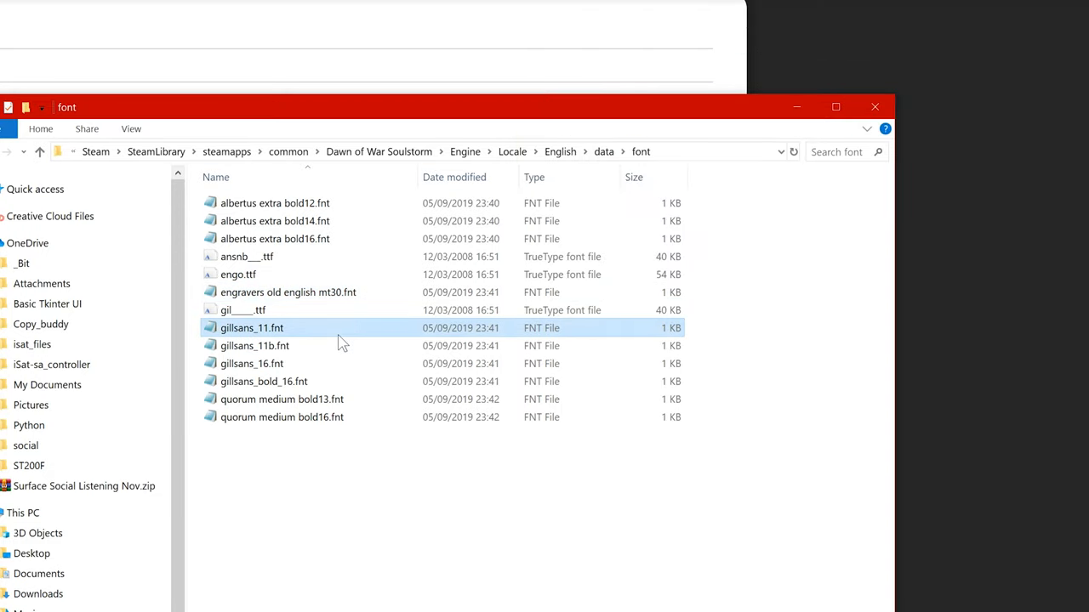
{"action": "double_click", "coordinate": [250, 327]}
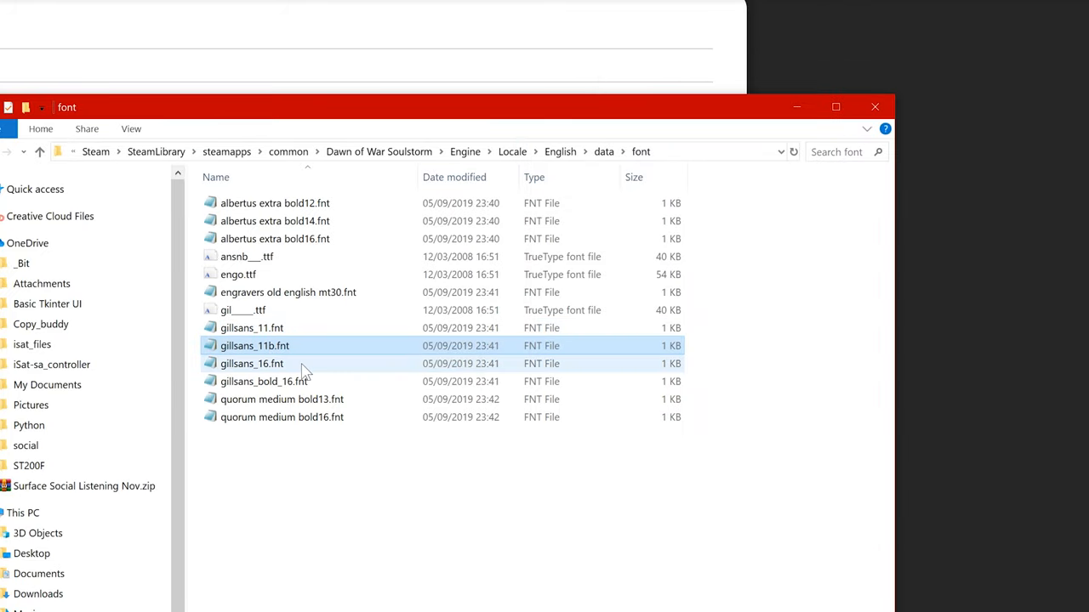
{"action": "left_click", "coordinate": [249, 363]}
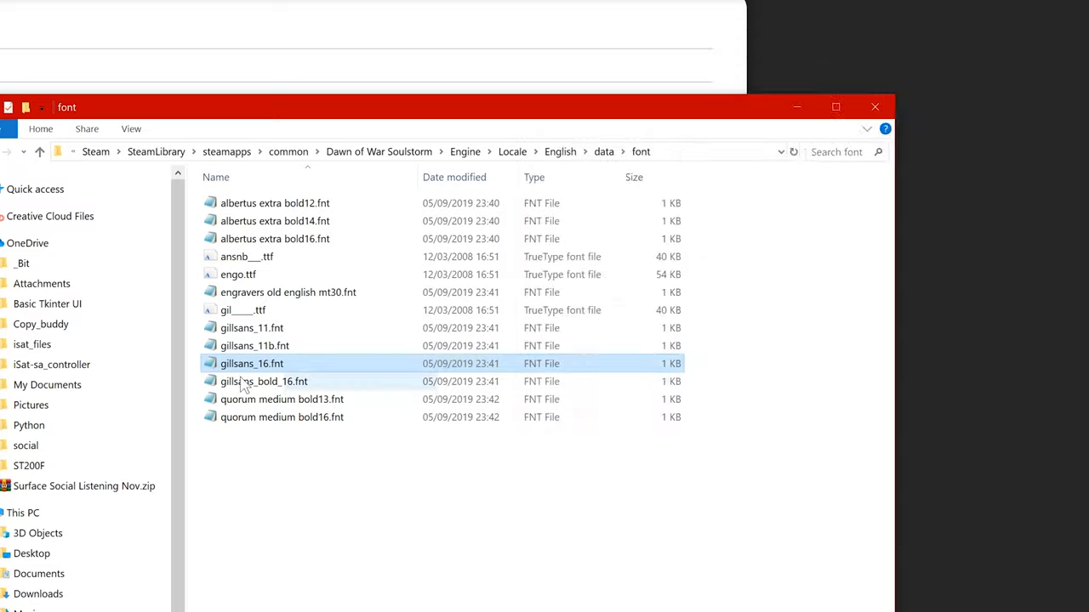
{"action": "double_click", "coordinate": [263, 381]}
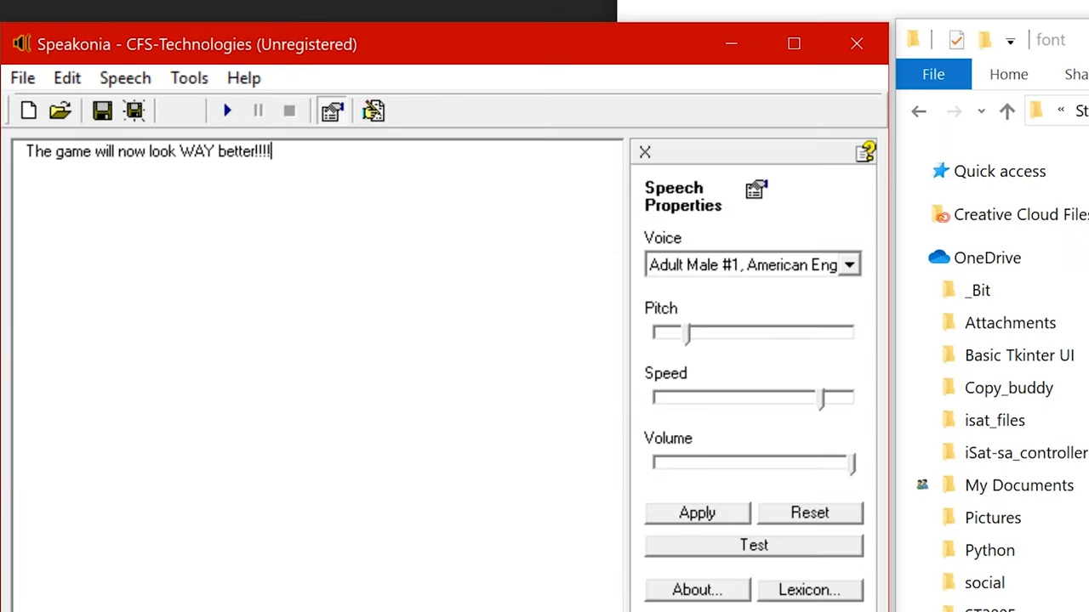
{"action": "left_click", "coordinate": [228, 111]}
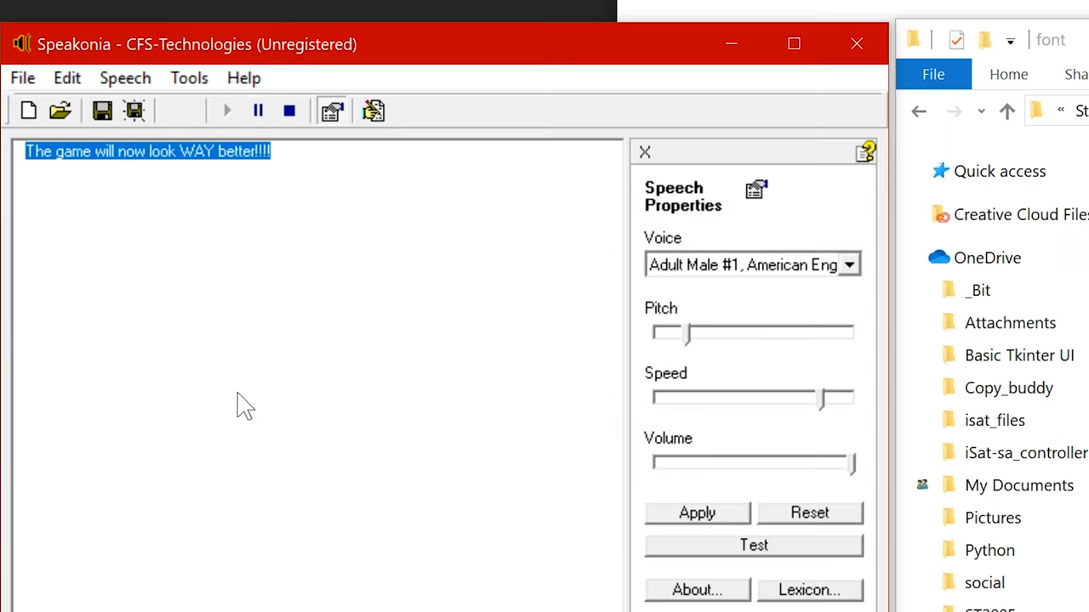